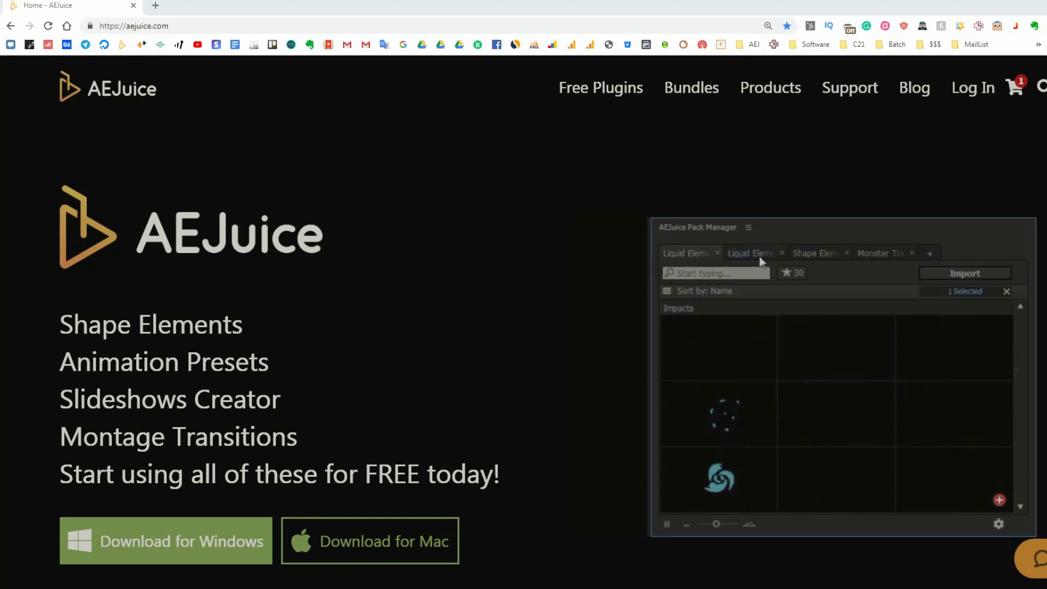
# - Search the AEJuice site for 'cannot' and open the 'Cannot install Pack Manager' article
pyautogui.click(751, 252)
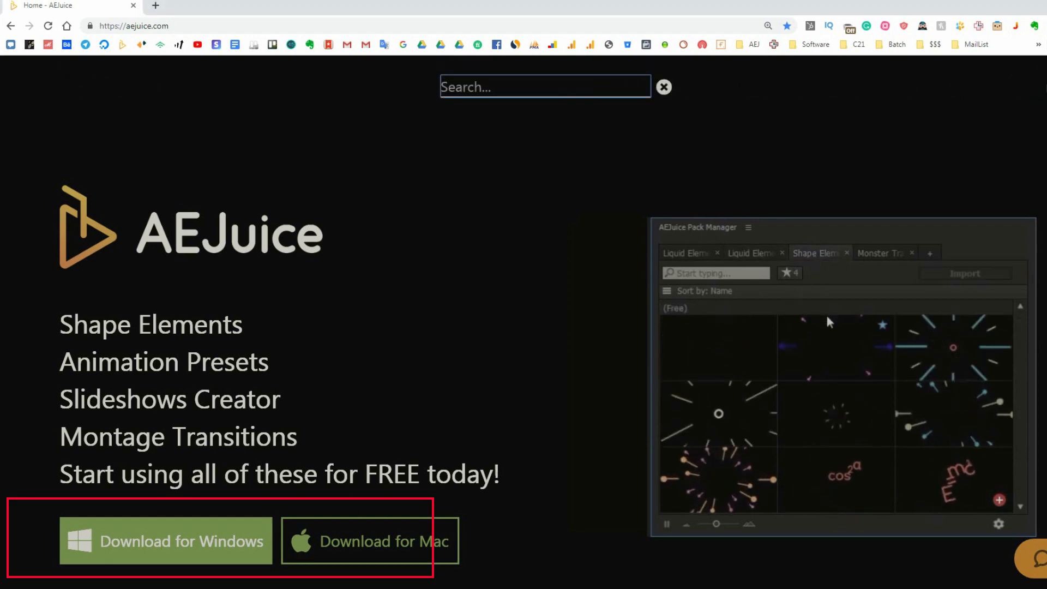
pyautogui.write('c')
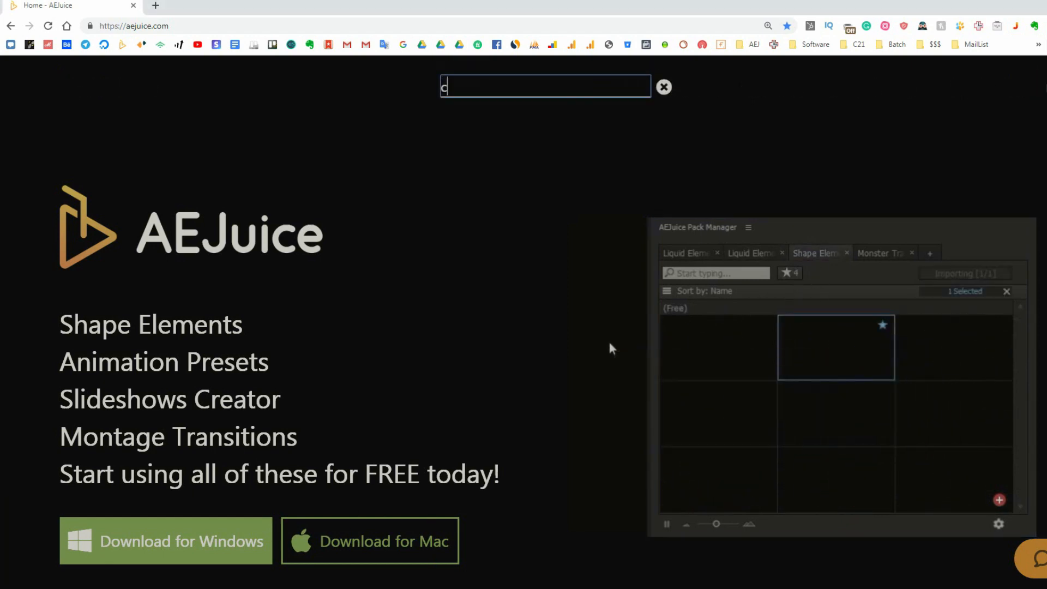
pyautogui.write('annot')
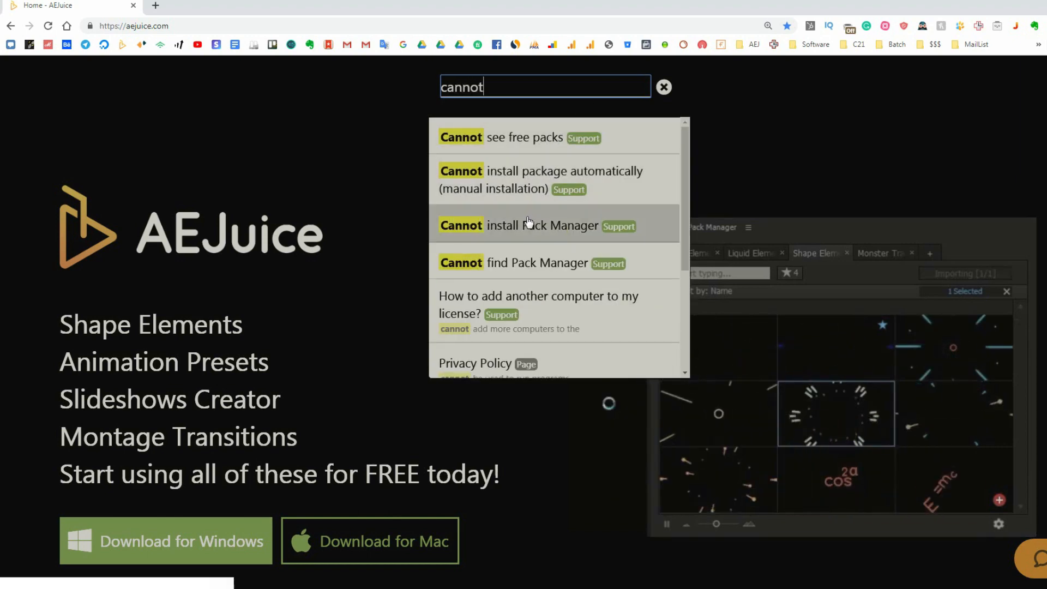
pyautogui.click(538, 225)
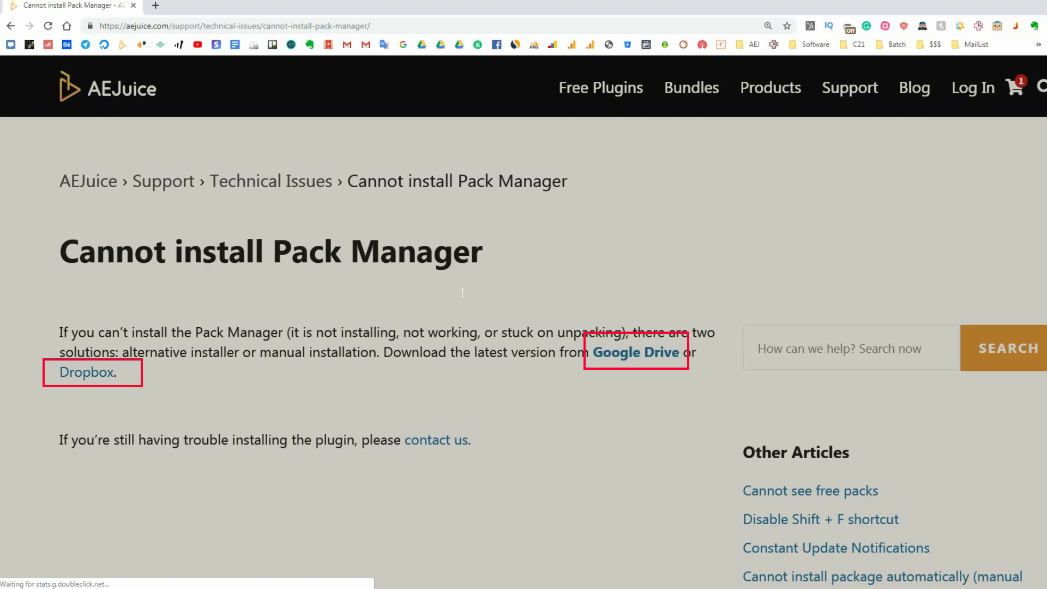
pyautogui.moveTo(636, 352)
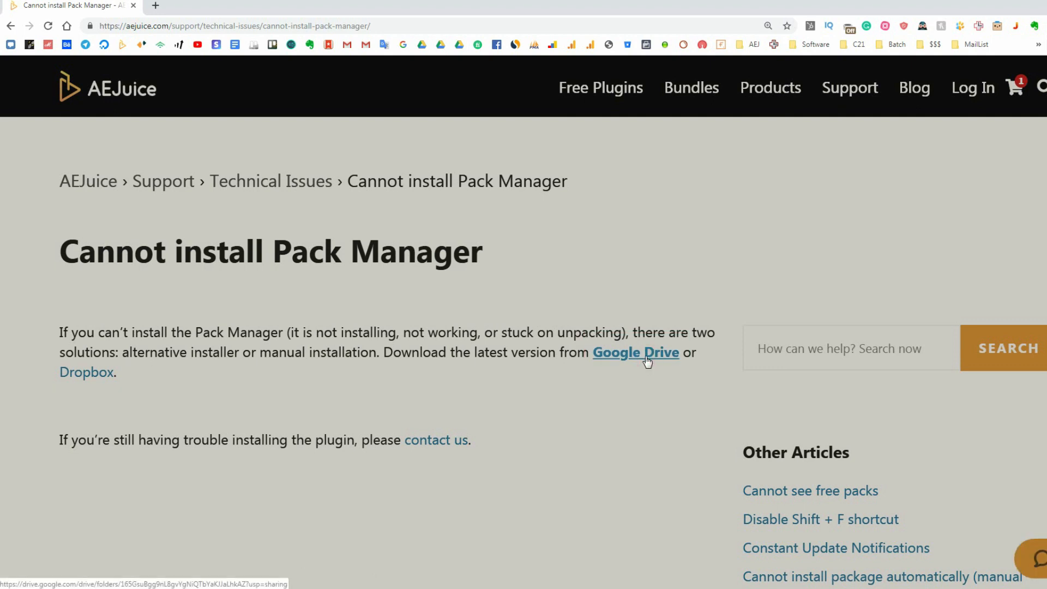
# - Follow the Google Drive link into 3.18 (latest) > Alternative installer (try it first) > Windows
pyautogui.click(635, 353)
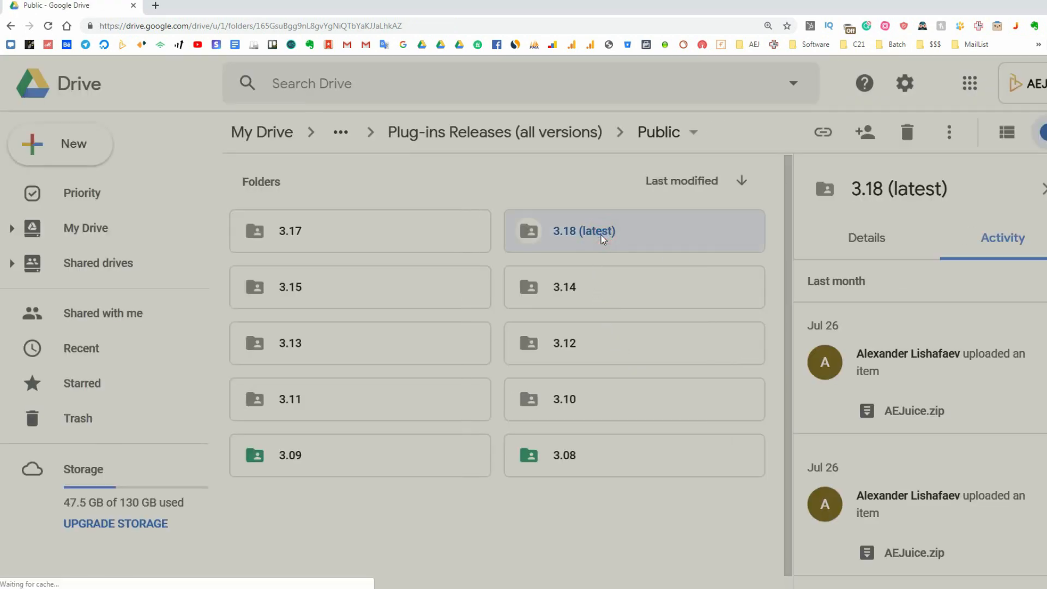
pyautogui.doubleClick(583, 230)
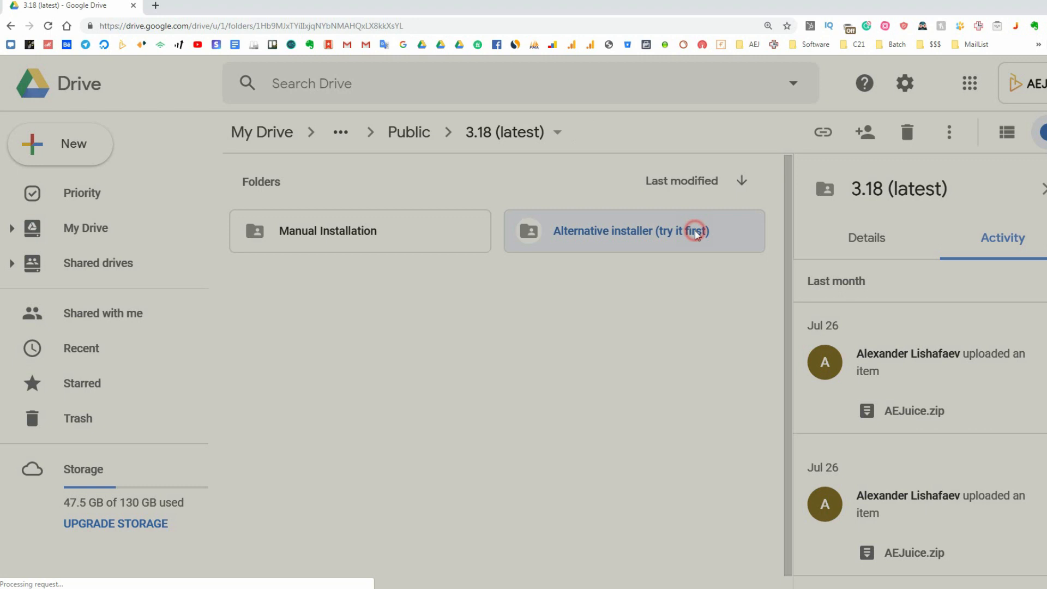
pyautogui.doubleClick(630, 230)
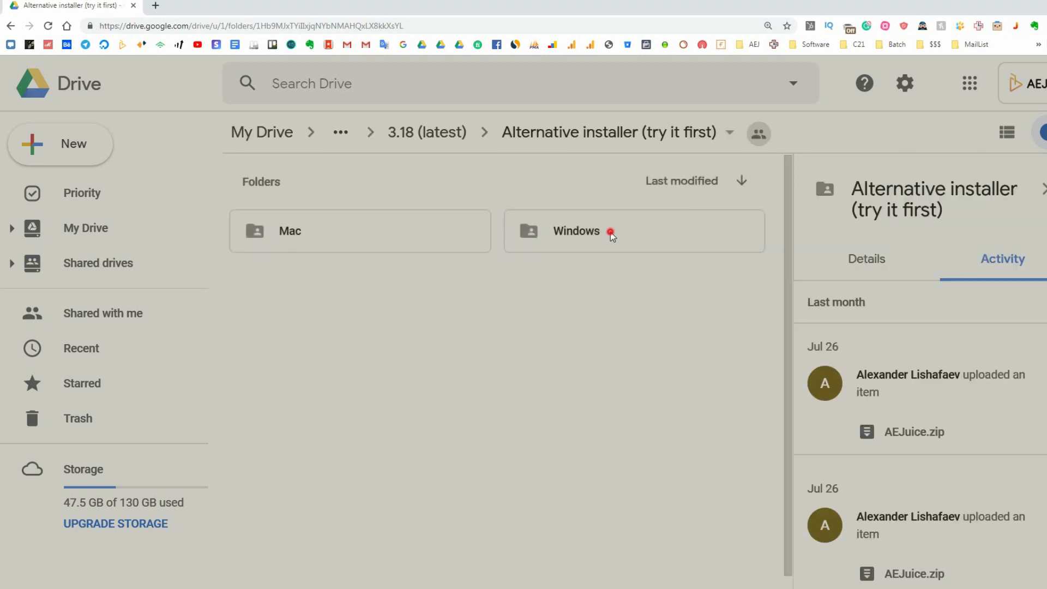
pyautogui.doubleClick(575, 230)
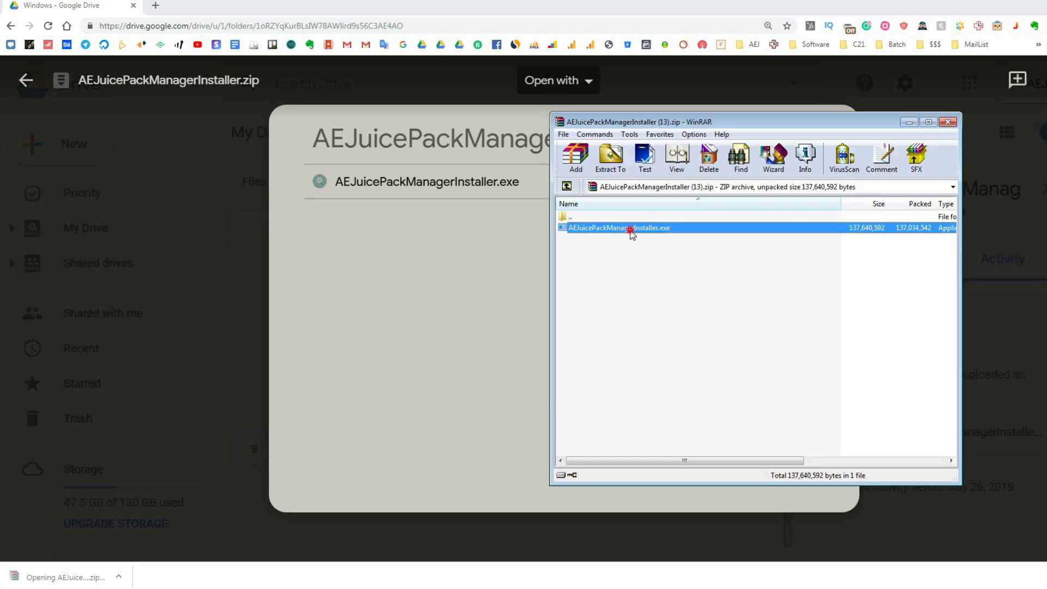
# - Run AEJuicePackManagerInstaller.exe, install for After Effects CS6, and close the success message
pyautogui.doubleClick(618, 228)
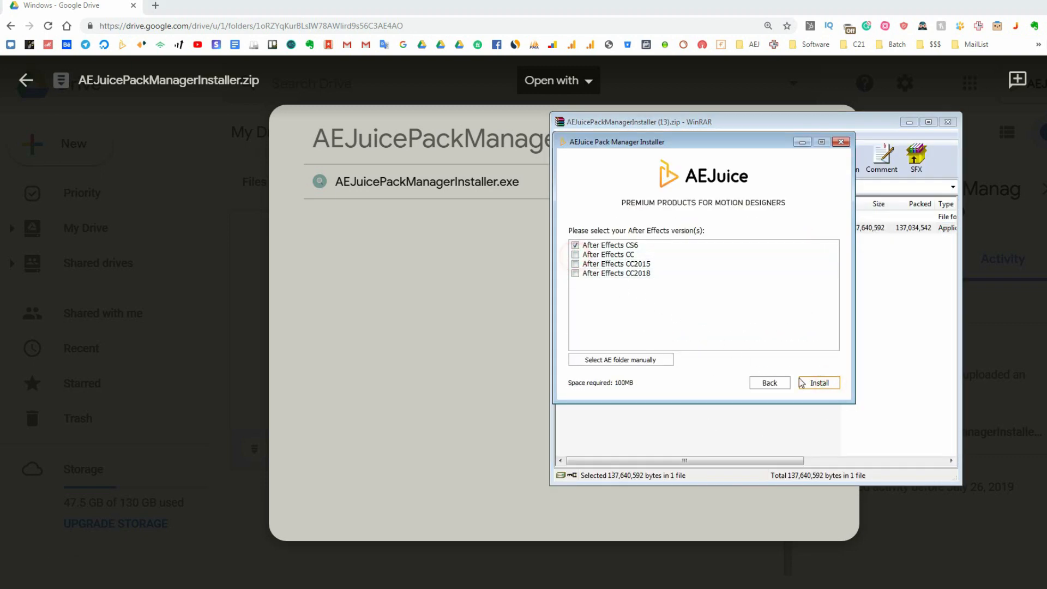
pyautogui.click(817, 383)
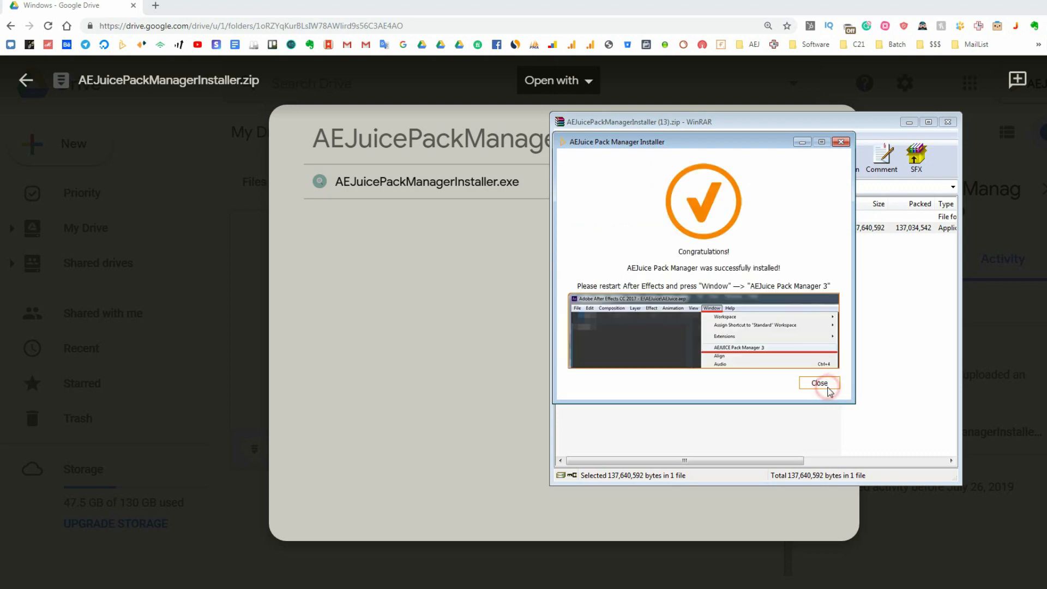
pyautogui.click(818, 382)
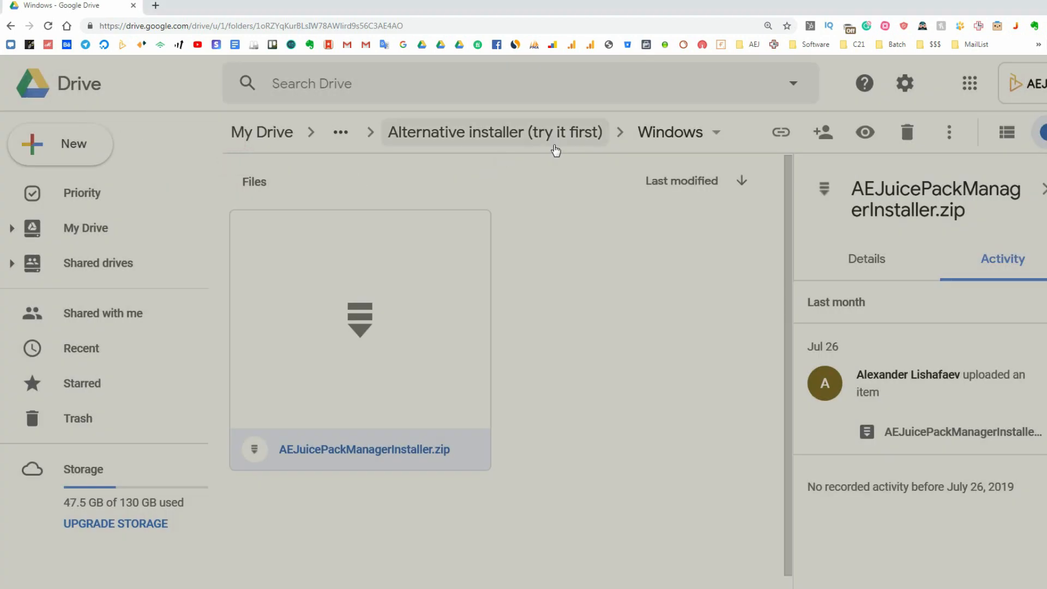
# - From 3.18 (latest), open Manual Installation, download AEJuice.zip, and select the Plug-ins path in the instructions
pyautogui.click(12, 26)
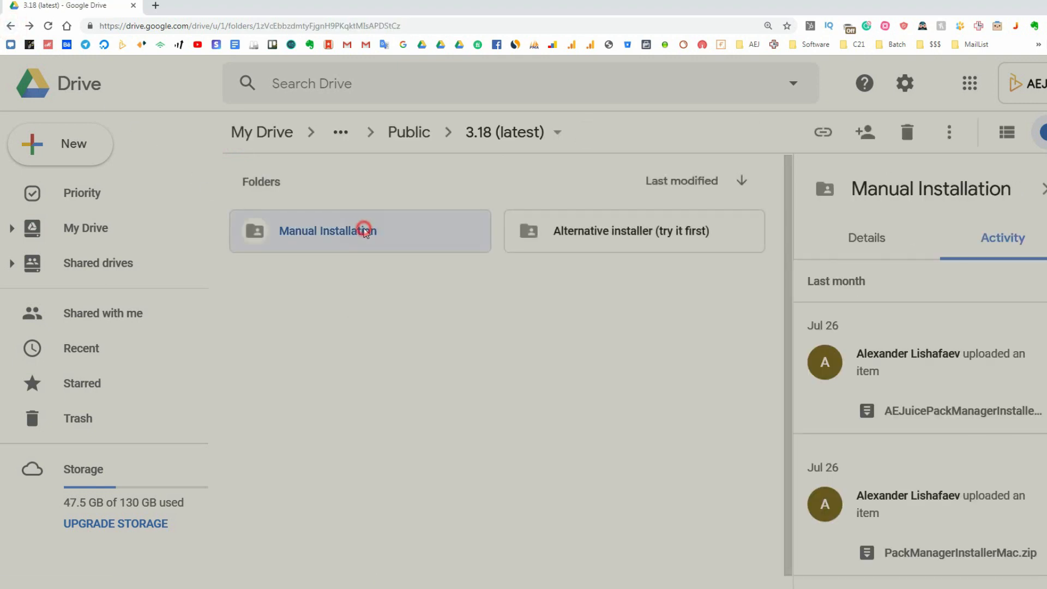
pyautogui.doubleClick(327, 230)
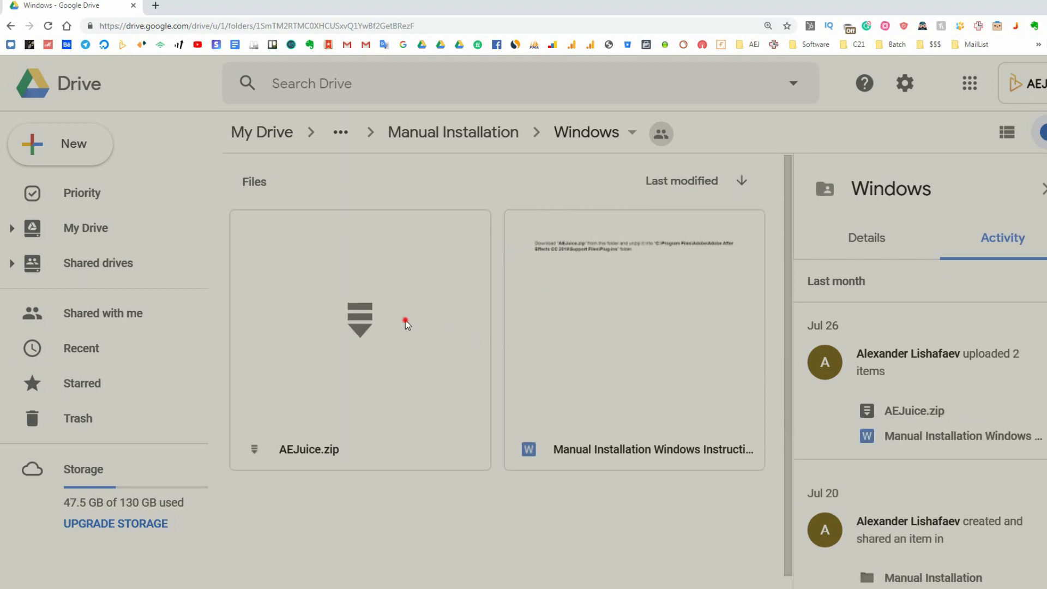
pyautogui.doubleClick(360, 319)
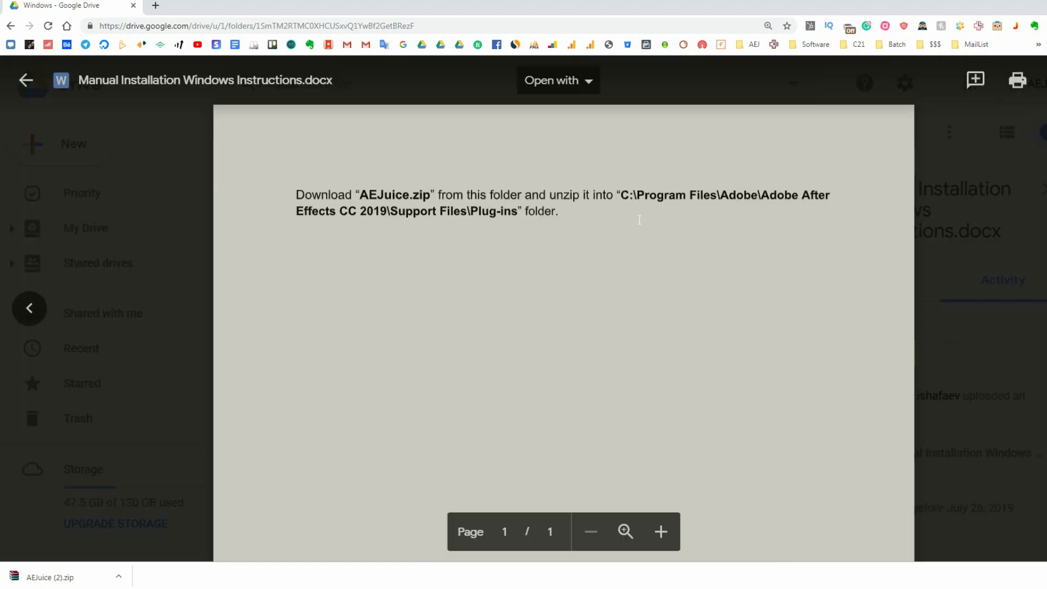
pyautogui.moveTo(618, 195); pyautogui.dragTo(798, 195)
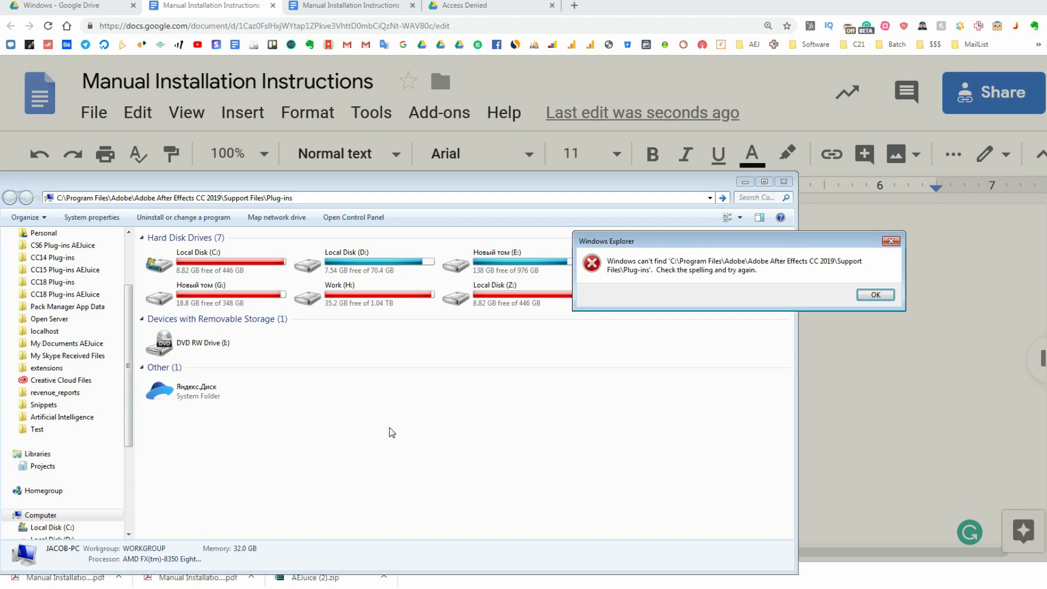
# - Click OK on the Windows Explorer error that the Plug-ins path can't be found
pyautogui.click(875, 294)
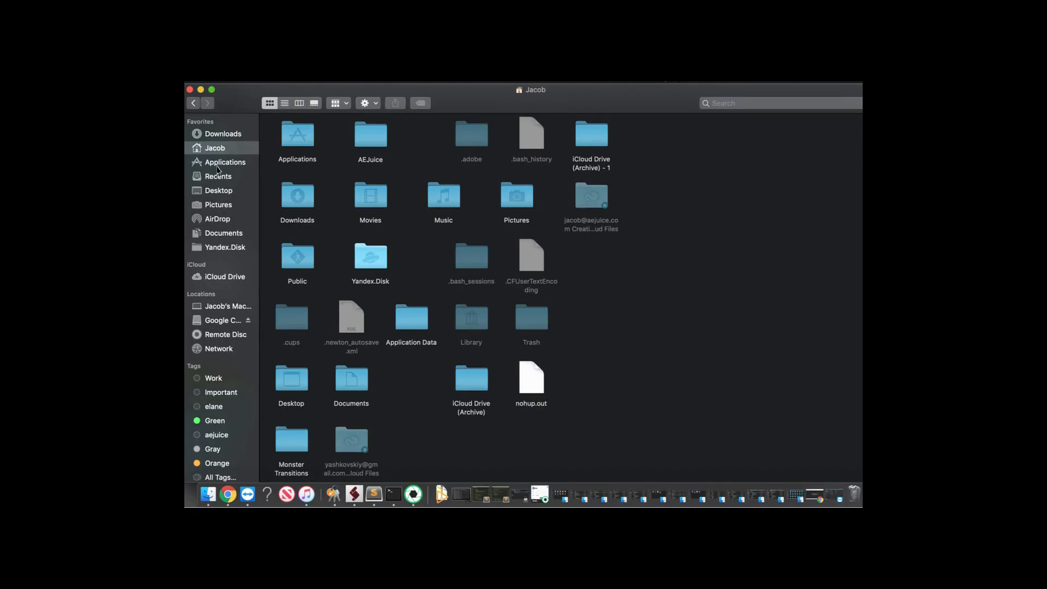
# - Paste the AEJuice folder into Applications > Adobe After Effects CC 2019 > Plug-ins, authorizing with the password
pyautogui.click(224, 161)
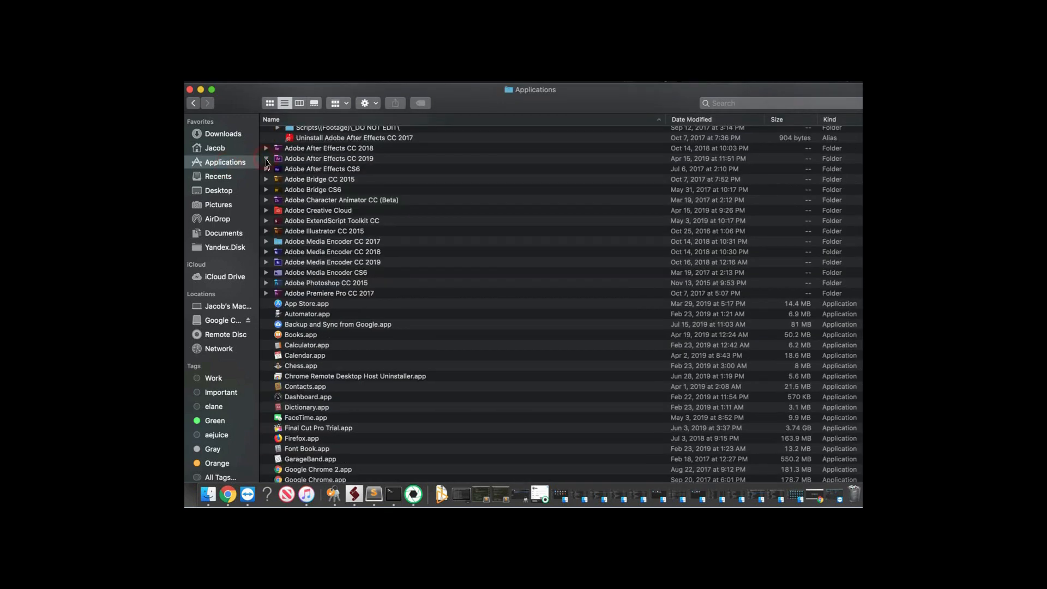
pyautogui.click(266, 158)
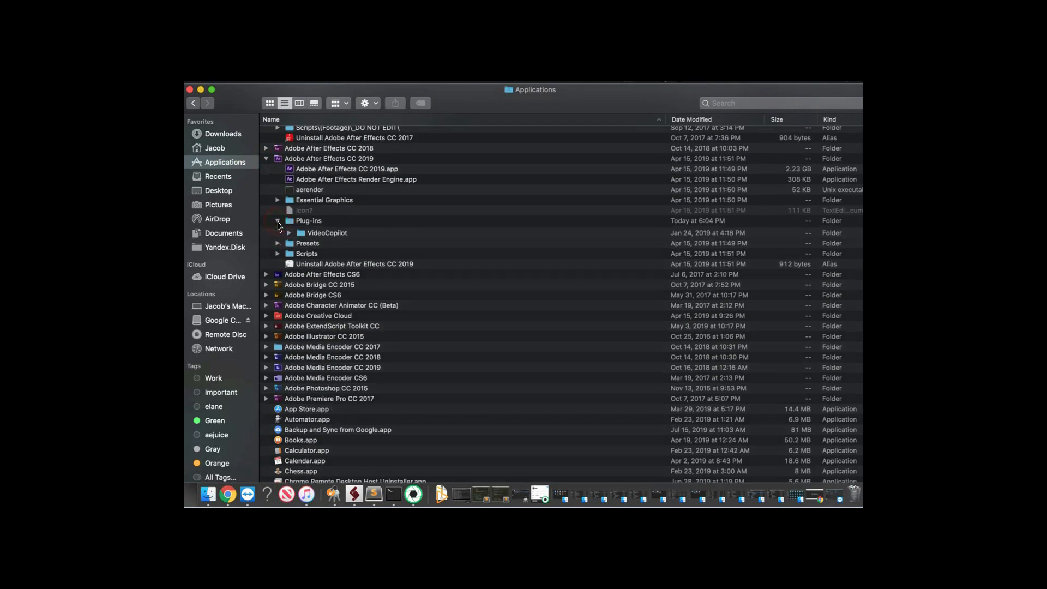
pyautogui.click(277, 220)
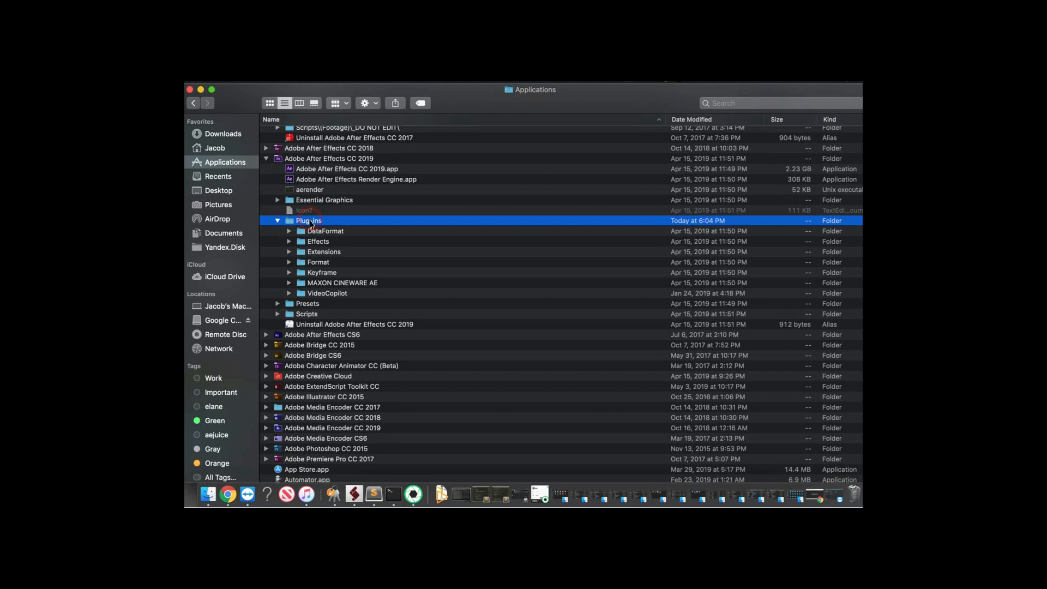
pyautogui.rightClick(308, 220)
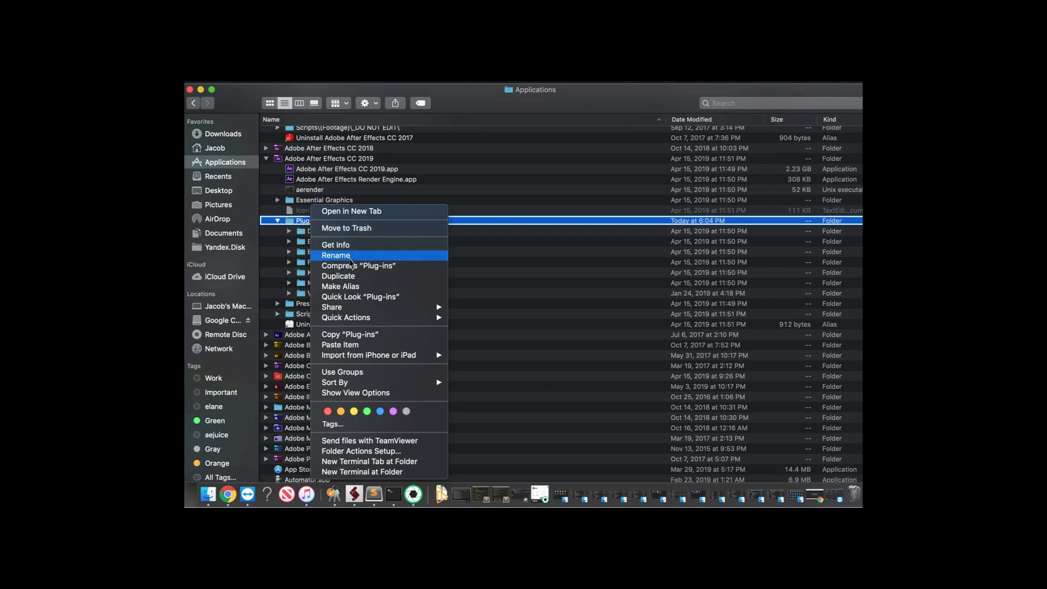
pyautogui.moveTo(347, 345)
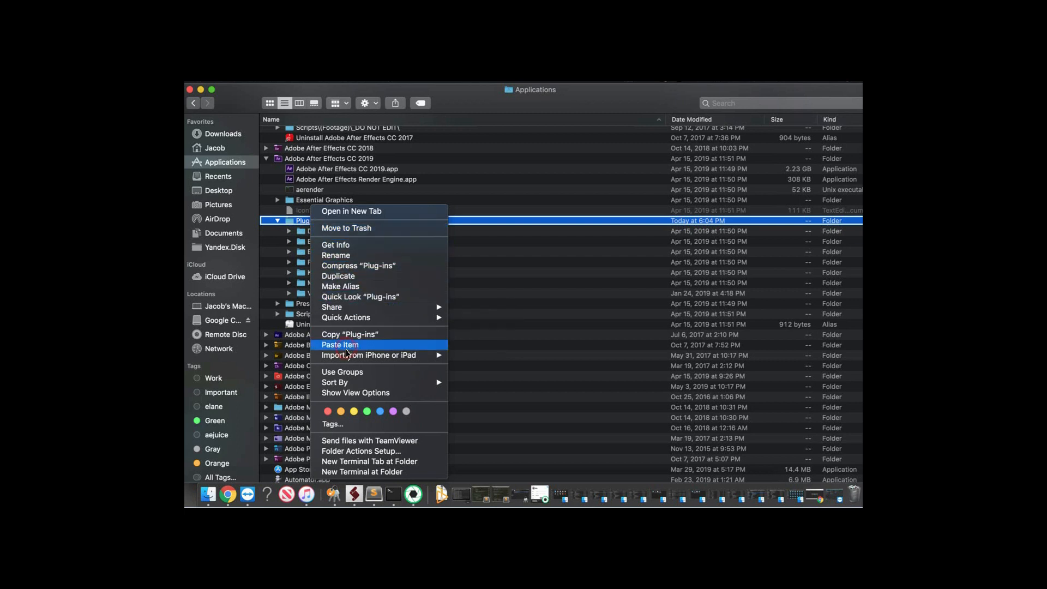
pyautogui.click(339, 345)
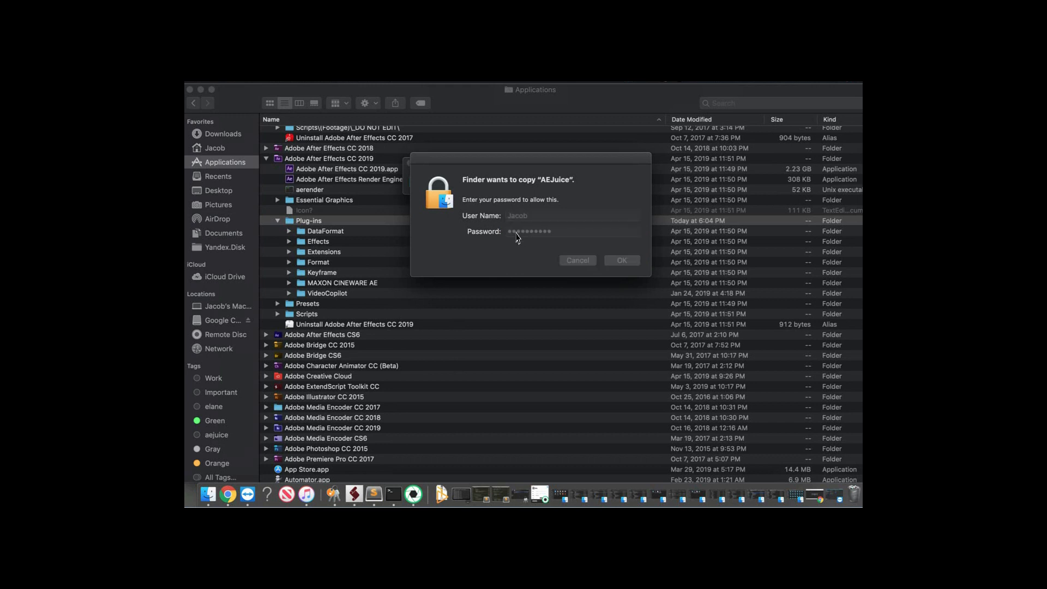
pyautogui.click(621, 260)
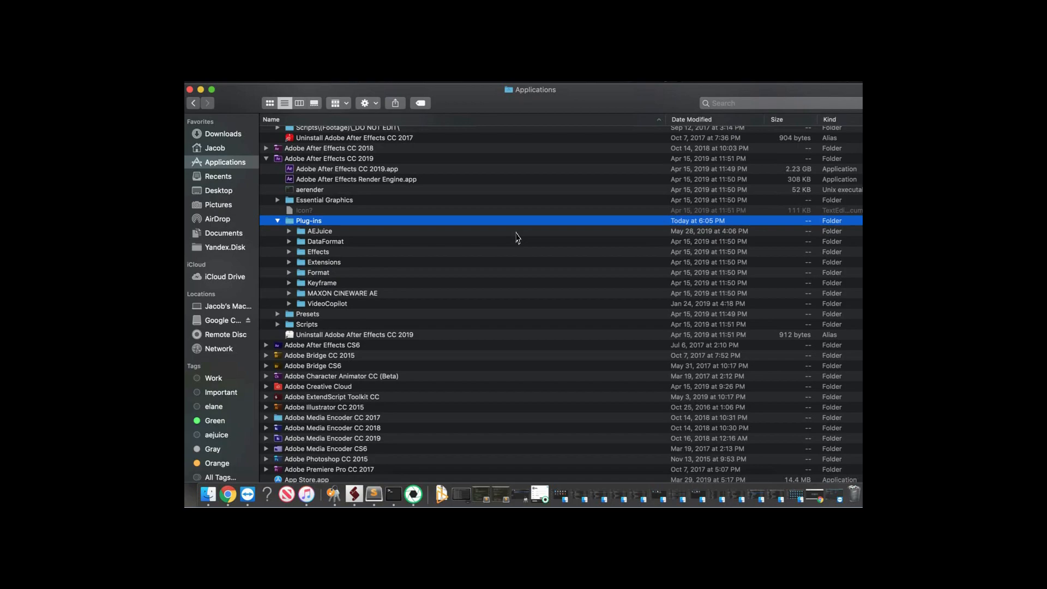
pyautogui.moveTo(514, 241)
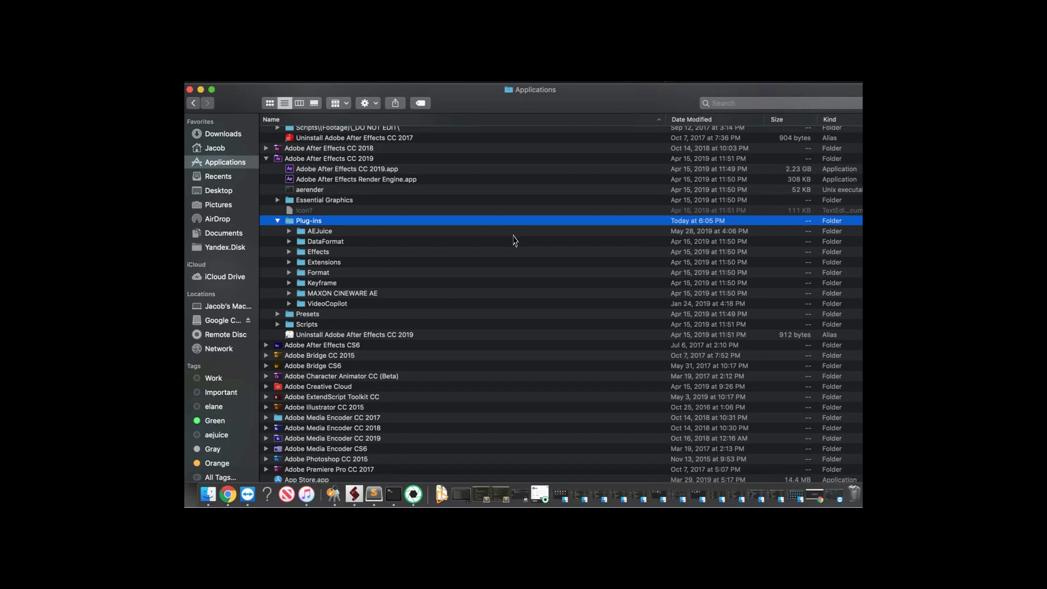